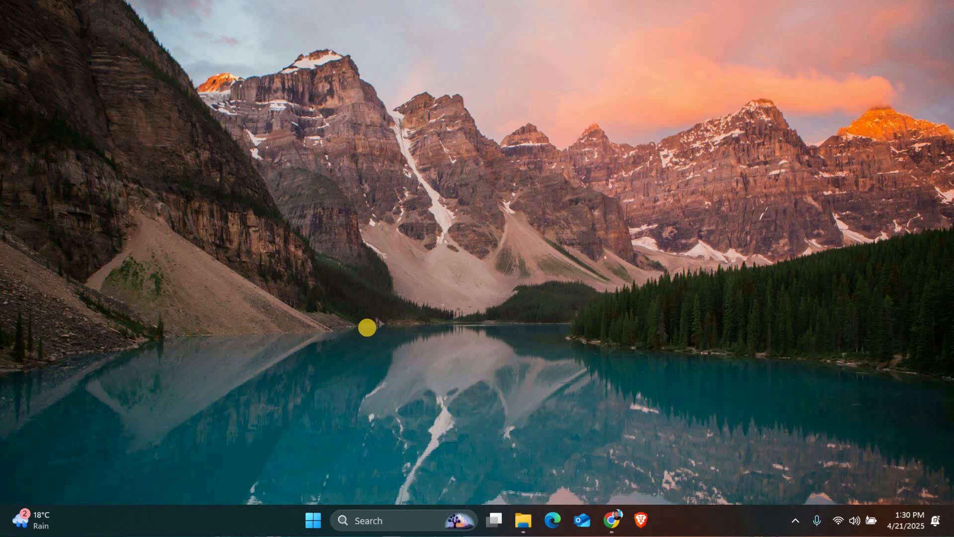
mouse_move(269, 456)
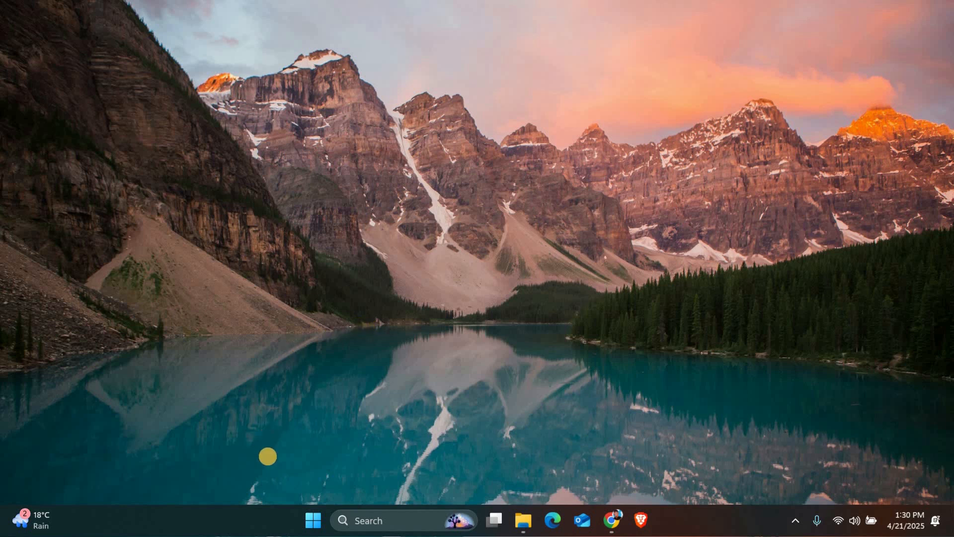
mouse_move(311, 521)
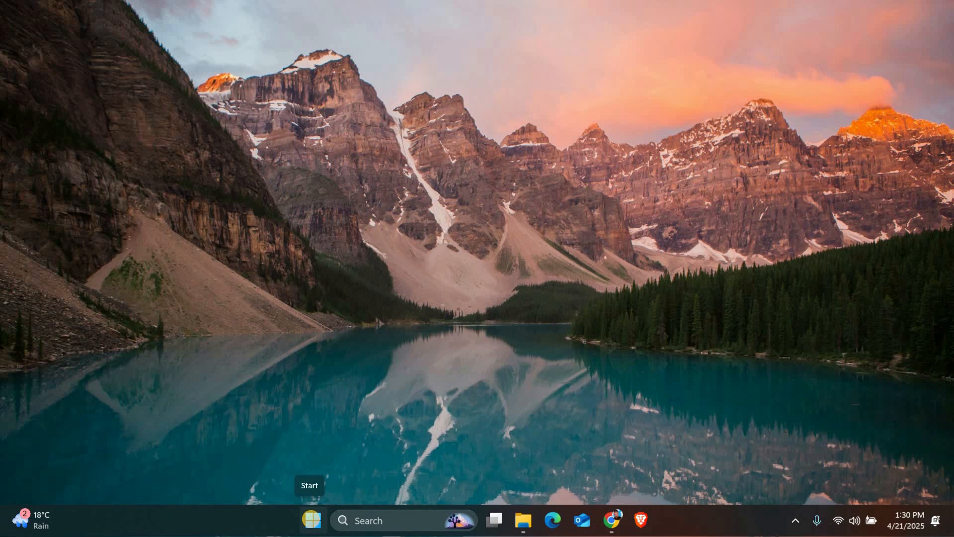
Step: Search the Start menu for "device Manager" so it appears as the best match
text(device Manager)
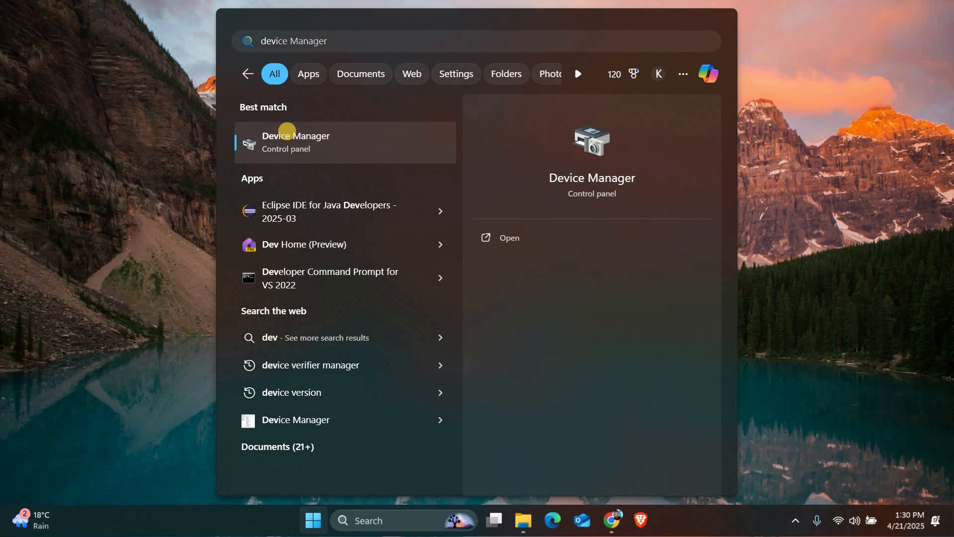
Step: Run an automatic driver update for Intel(R) UHD Graphics 620, confirm it is up to date, and close Device Manager
click(296, 143)
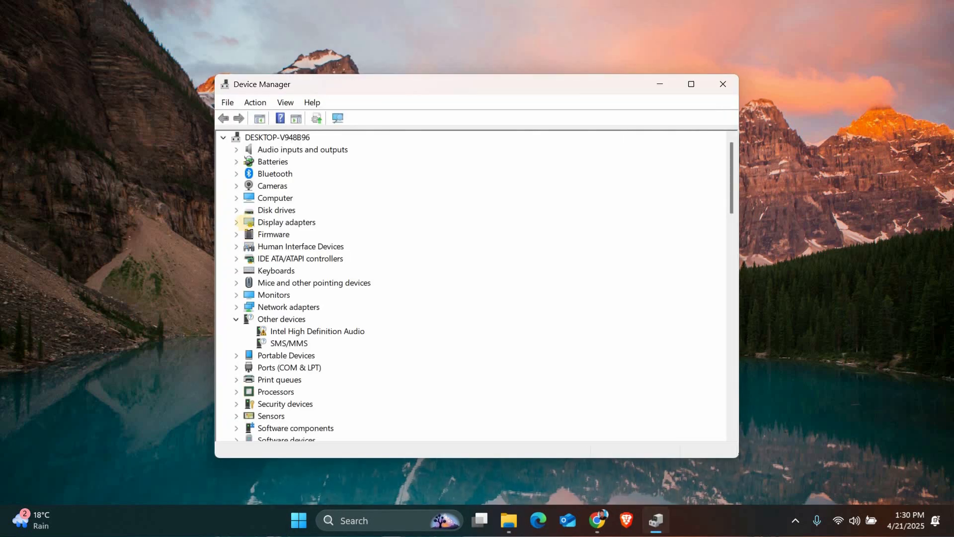
right_click(294, 234)
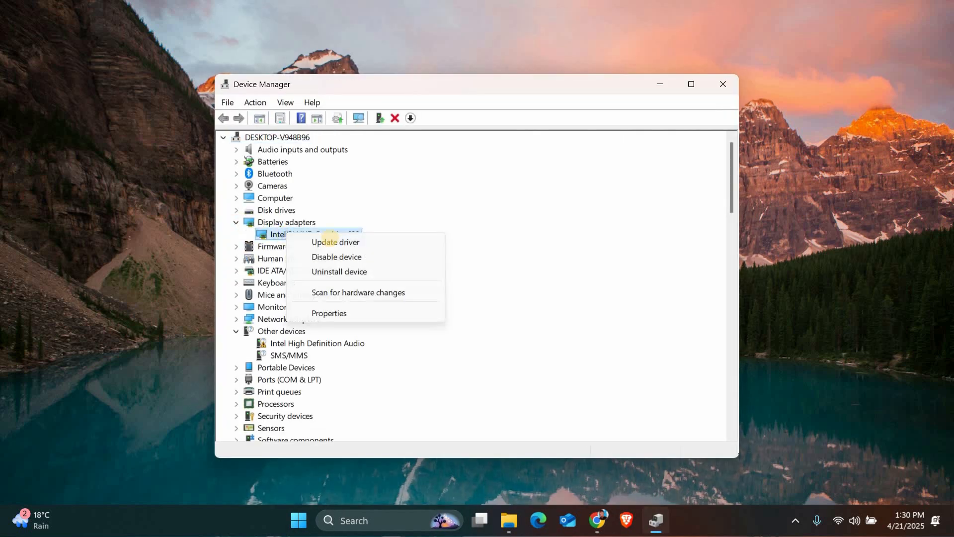
click(335, 242)
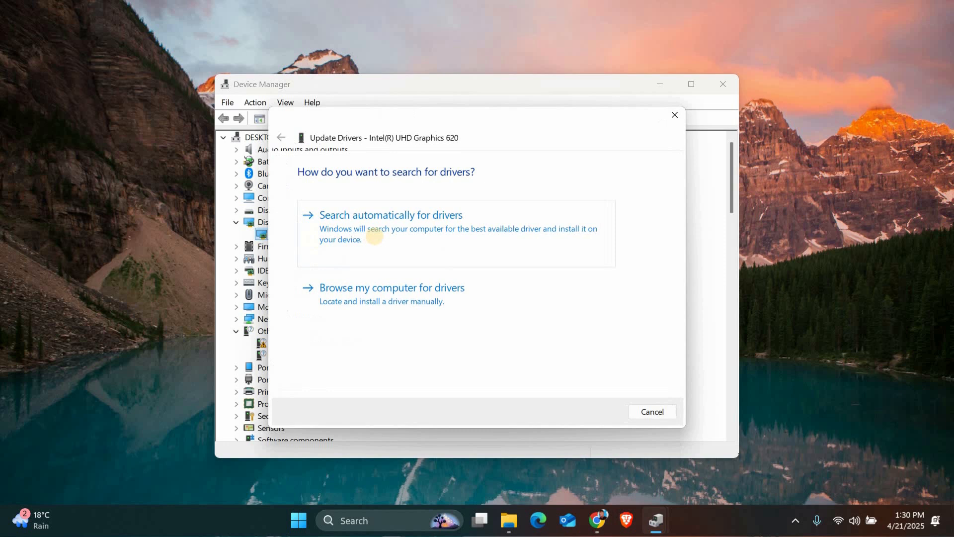
click(391, 214)
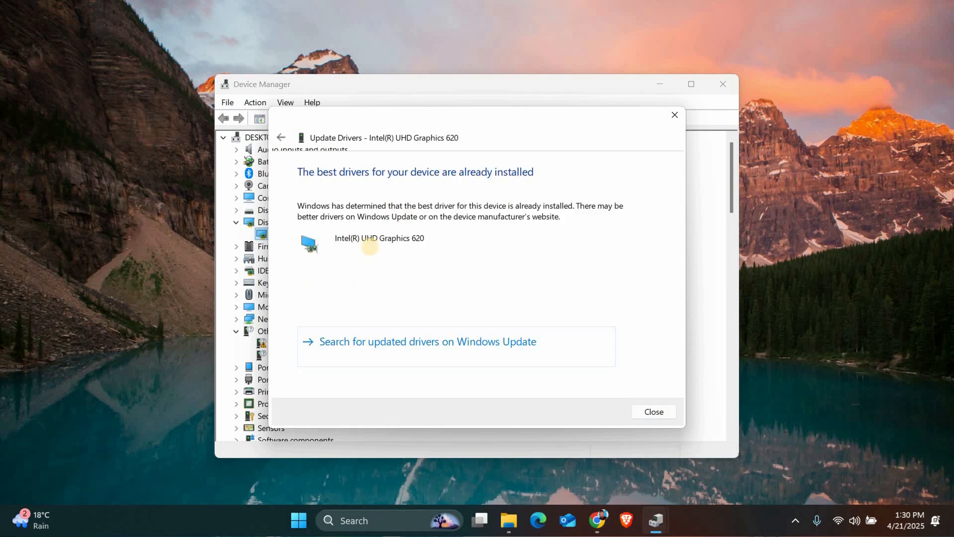
mouse_move(440, 257)
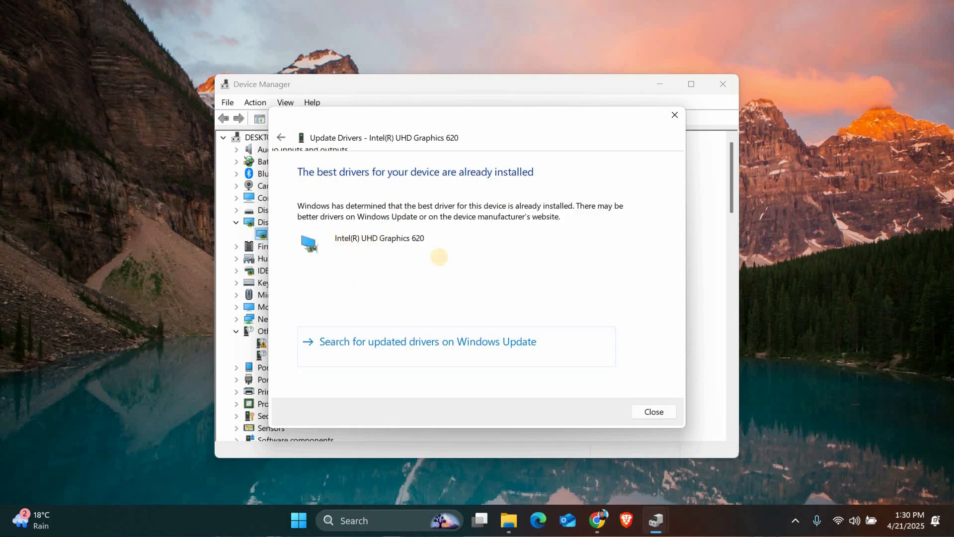
click(654, 411)
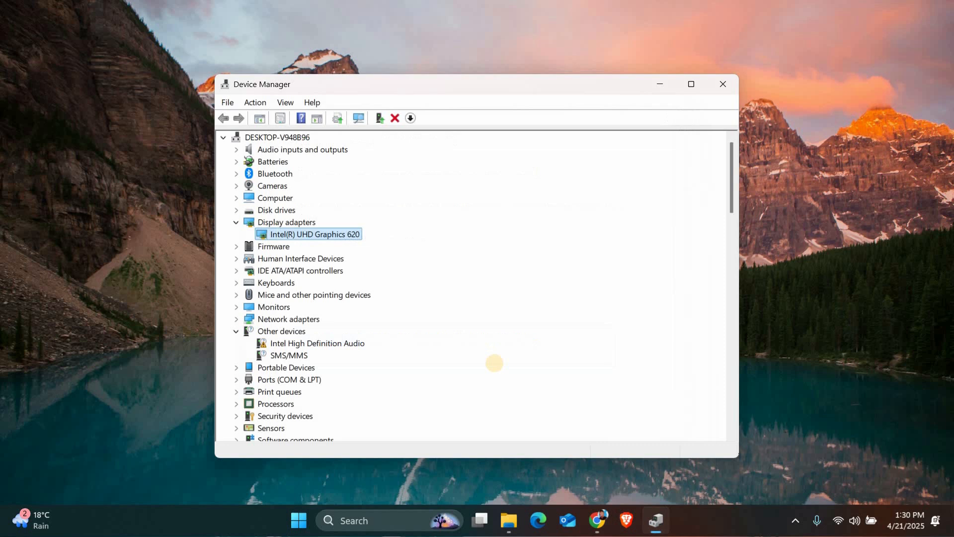
mouse_move(581, 253)
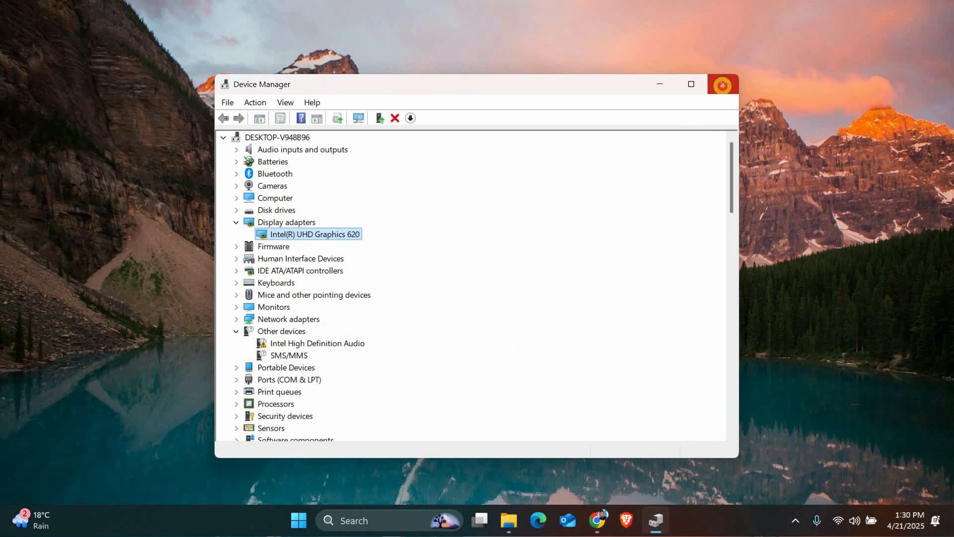
click(721, 84)
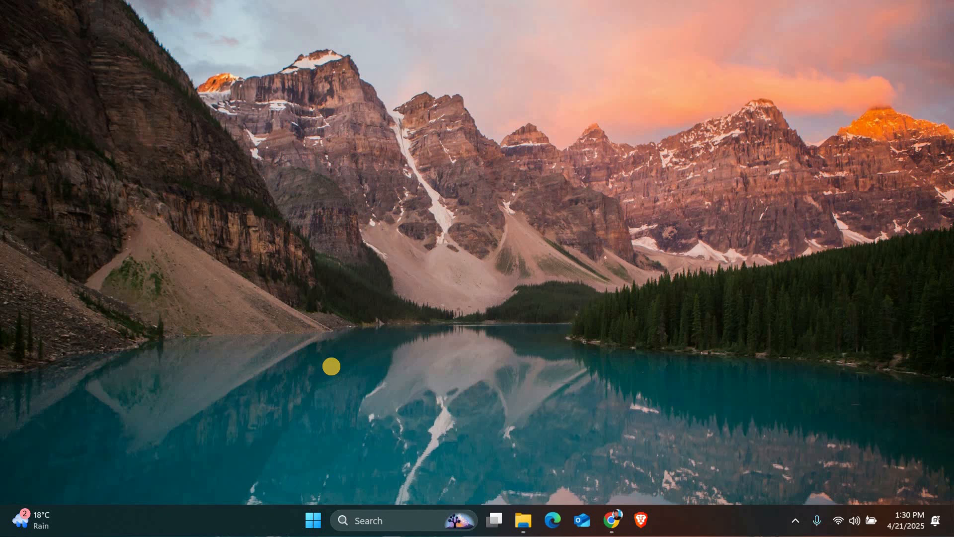
mouse_move(352, 358)
text(dxdiag)
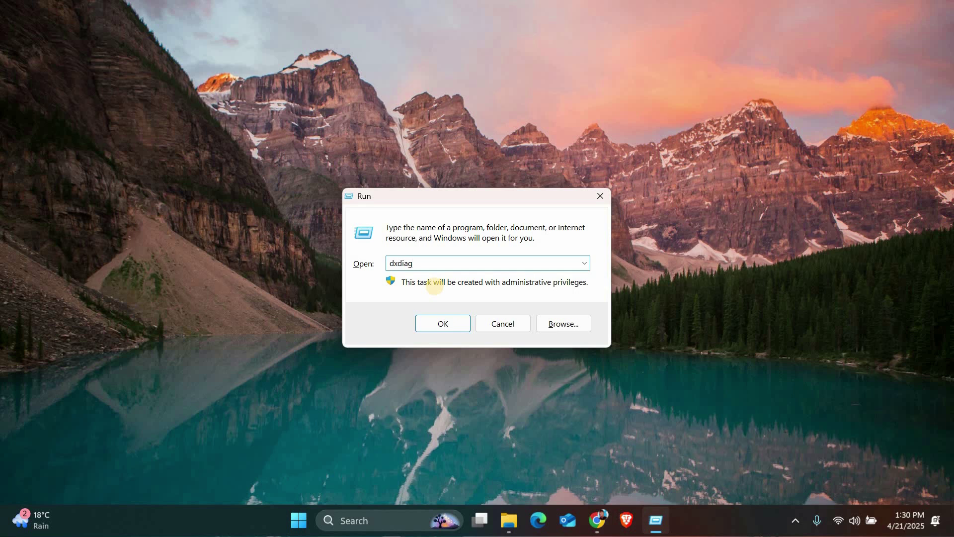
Step: Launch the DirectX Diagnostic Tool via the Run box's dxdiag command
click(442, 323)
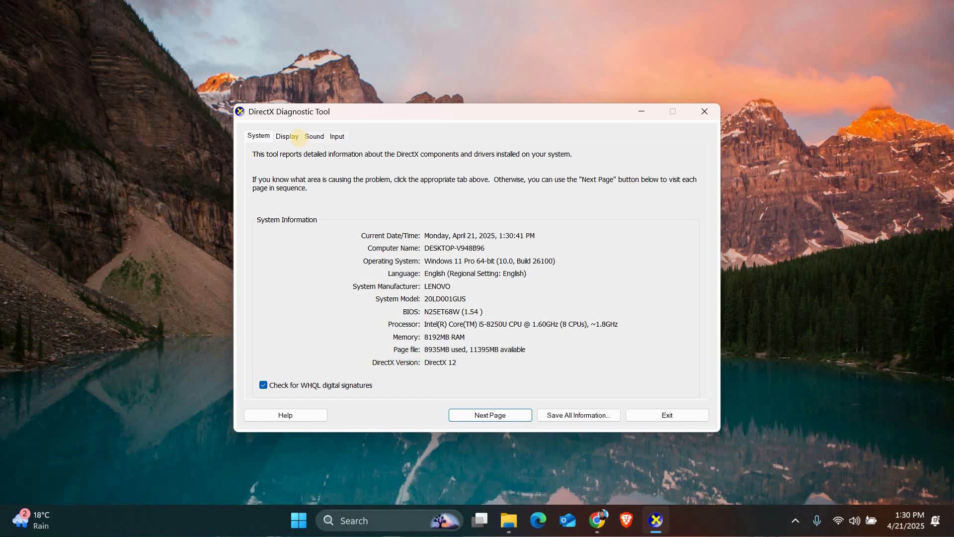
Step: Show the Display diagnostics for Intel(R) UHD Graphics 620, confirming the notes report no problems found
click(286, 136)
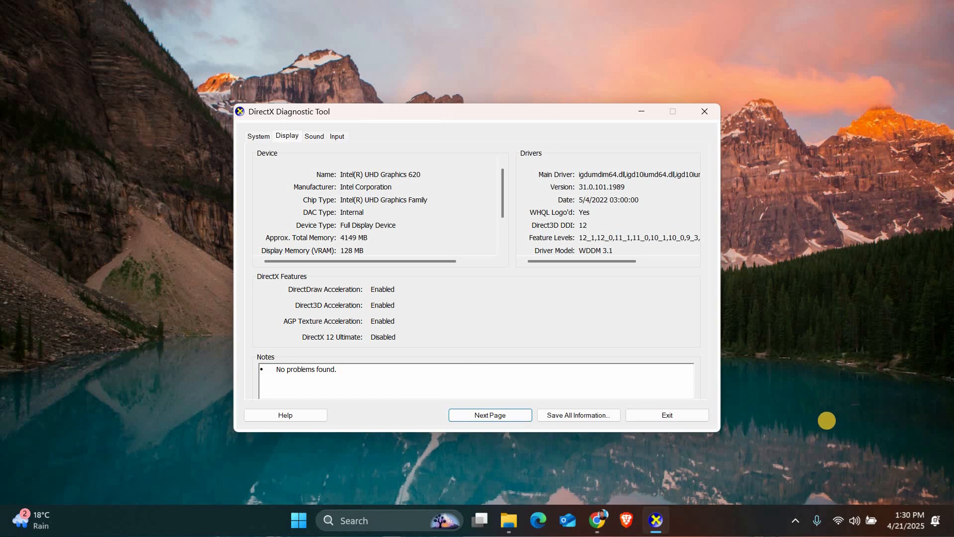
mouse_move(680, 126)
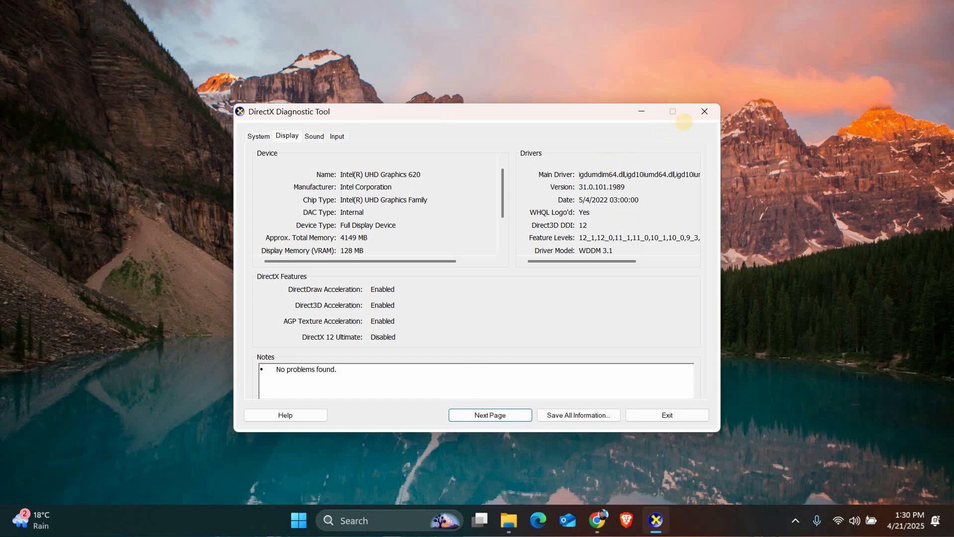